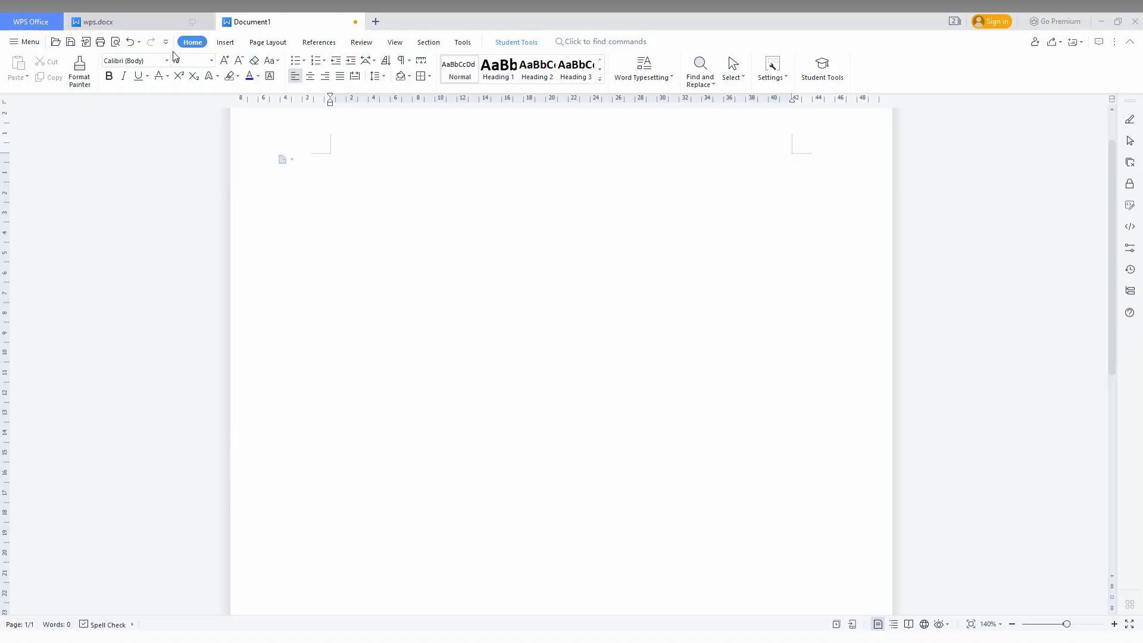
Insert a 3x3 table at the top of the blank document.
{"action": "left_click", "coordinate": [225, 42]}
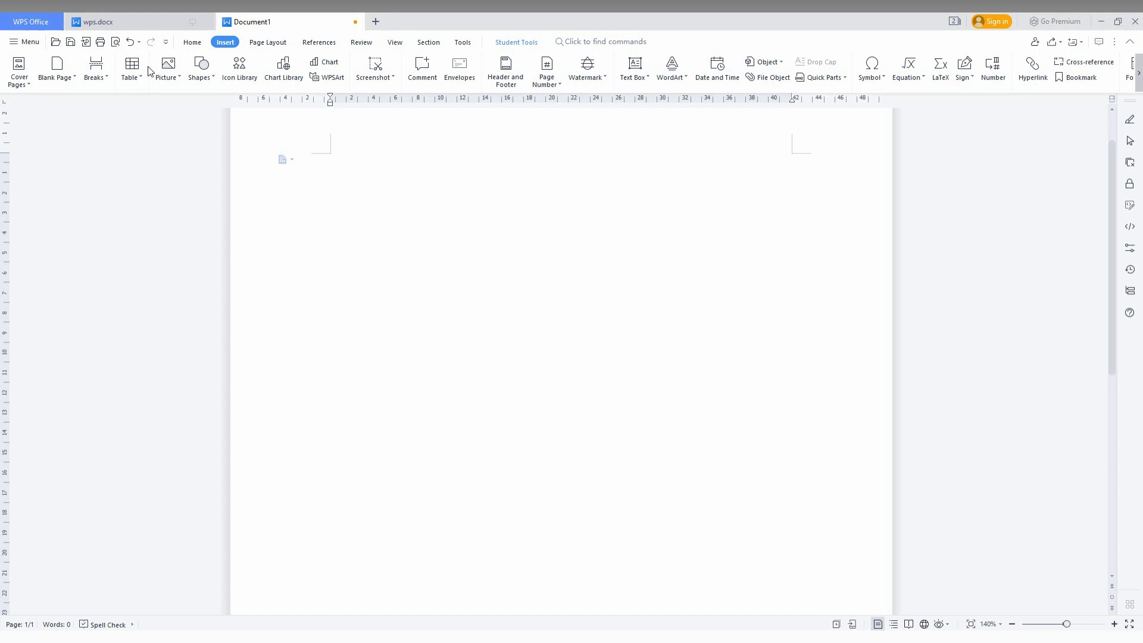
{"action": "left_click", "coordinate": [131, 69]}
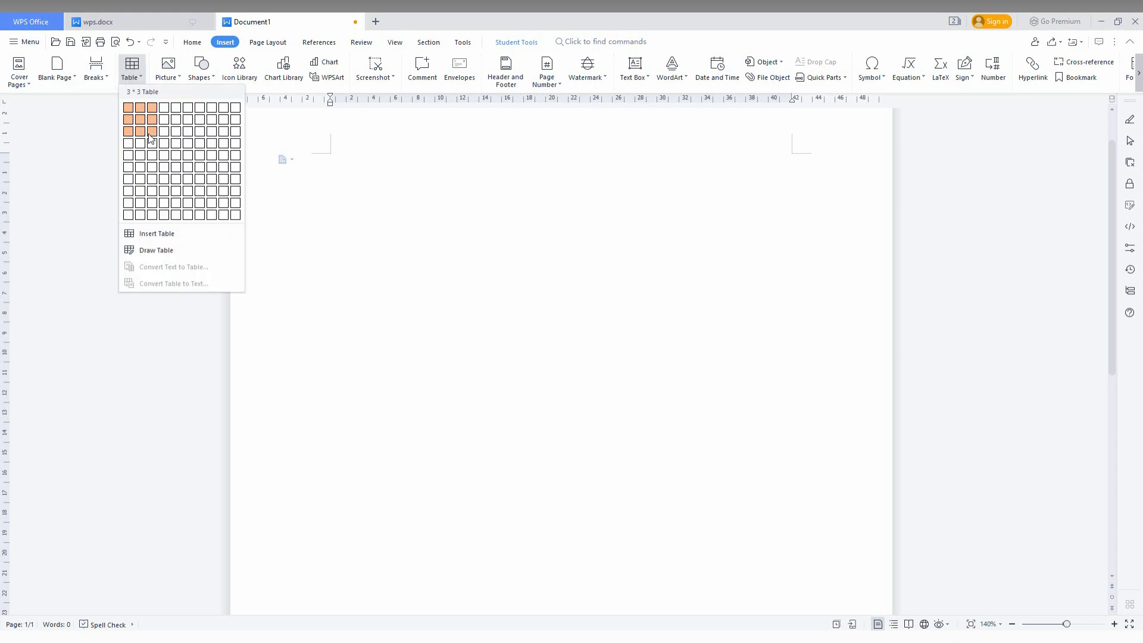
{"action": "left_click", "coordinate": [152, 131]}
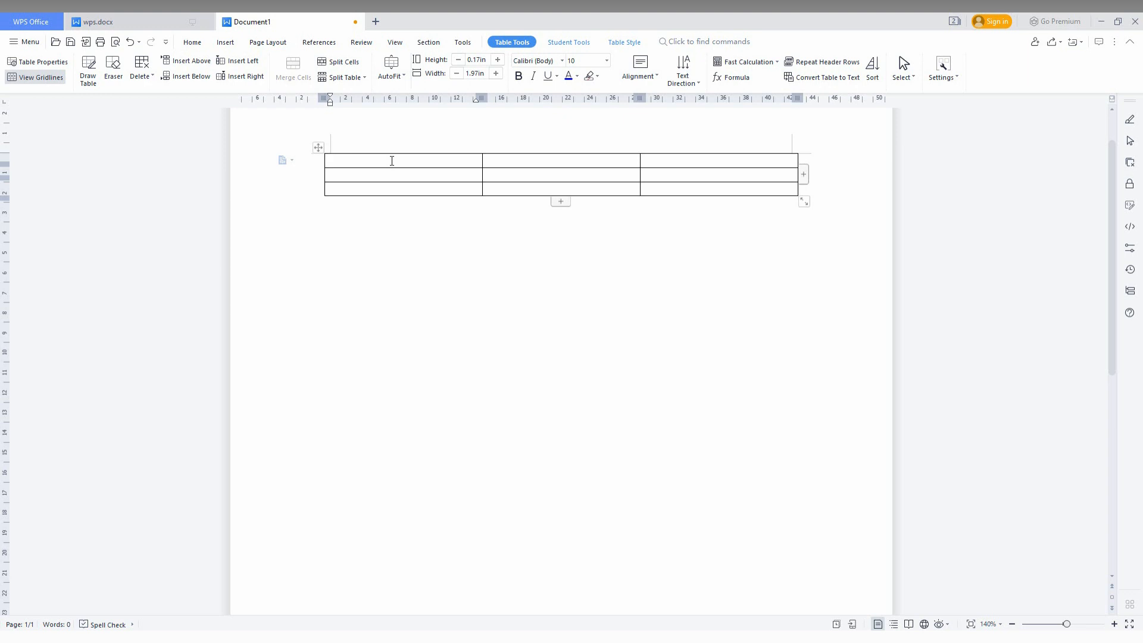
Draw a straight vertical line shape down the middle of the table's first cell.
{"action": "left_click", "coordinate": [225, 41]}
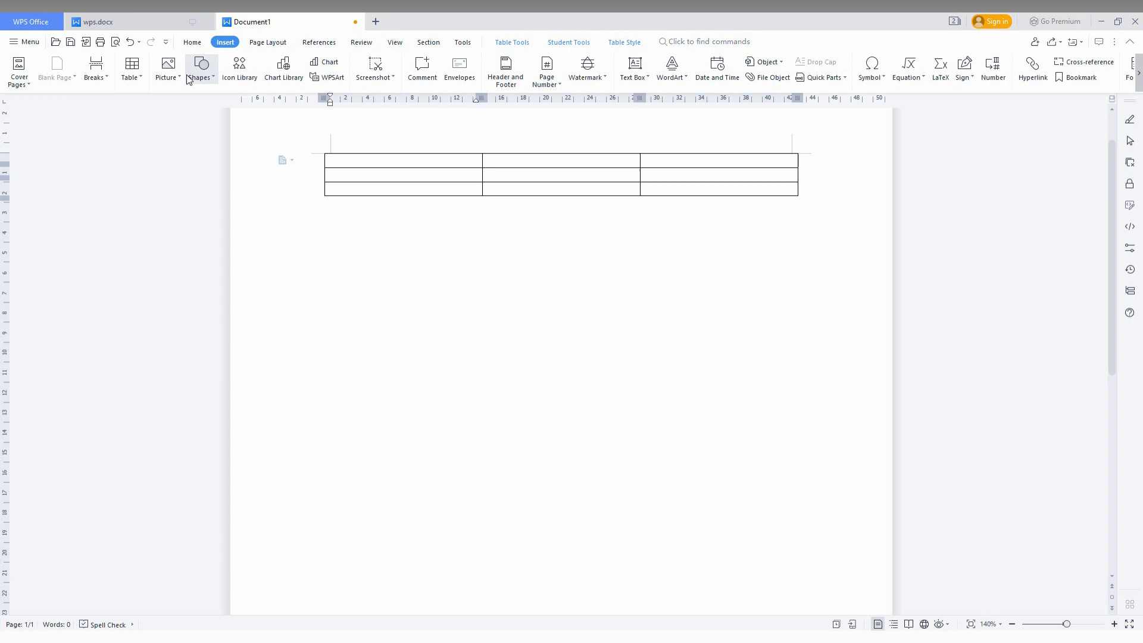
{"action": "left_click", "coordinate": [199, 66]}
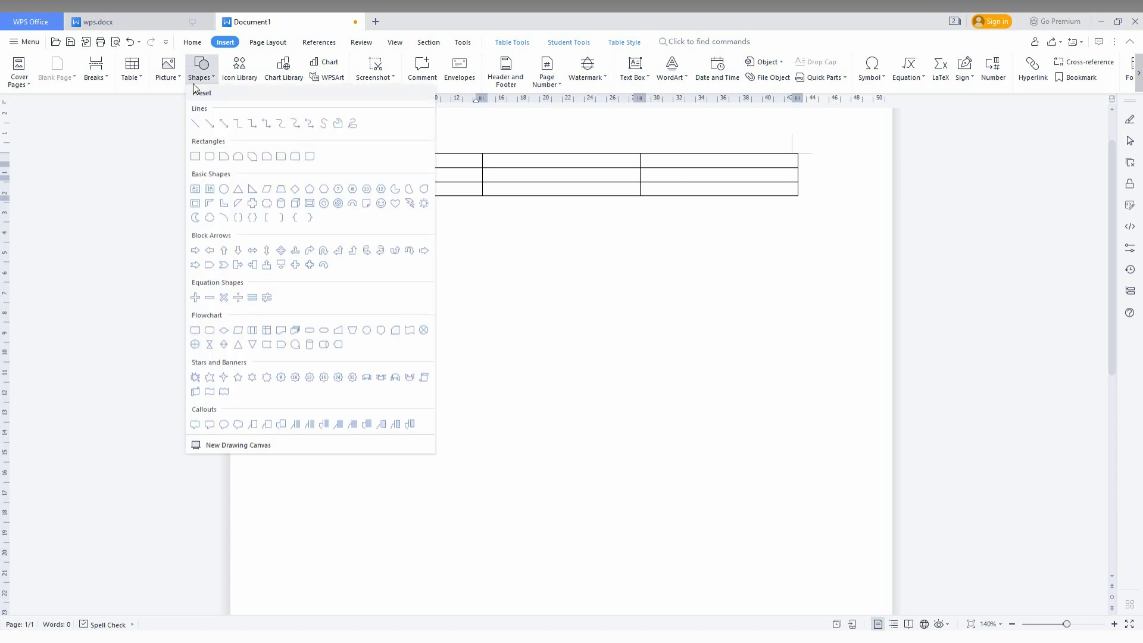
{"action": "mouse_move", "coordinate": [195, 122]}
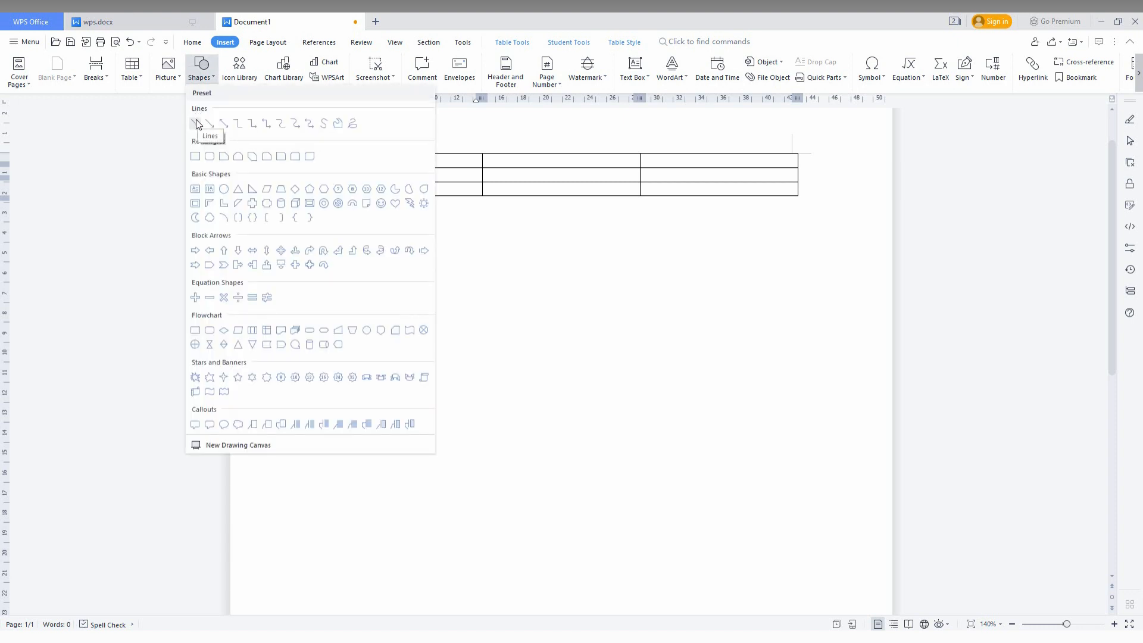
{"action": "mouse_move", "coordinate": [238, 444]}
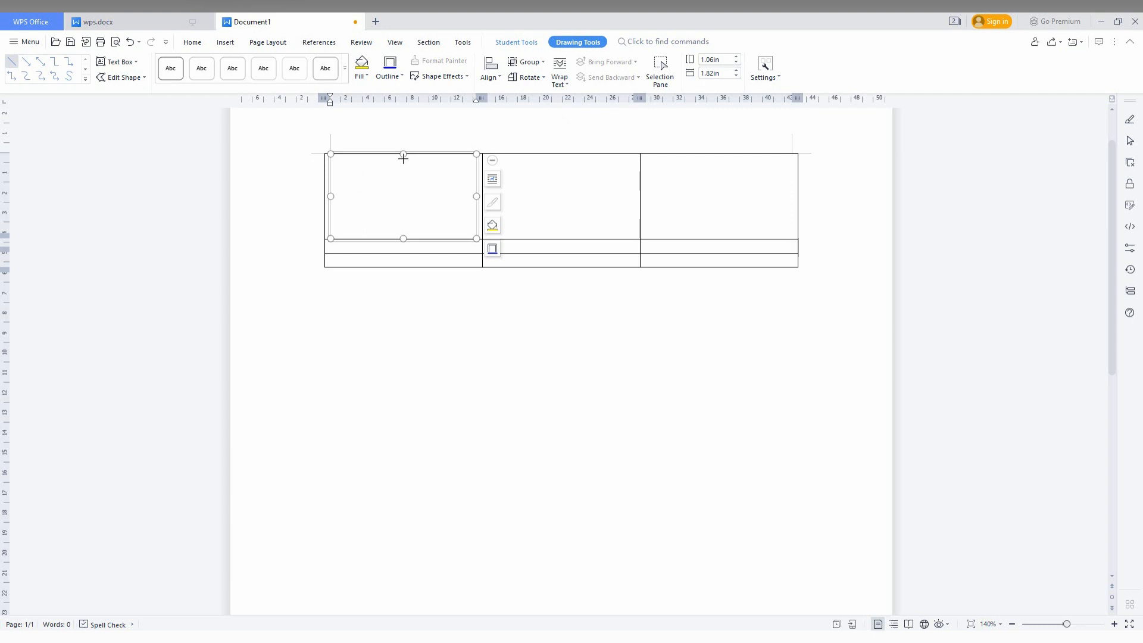
{"action": "left_click_drag", "start_coordinate": [403, 157], "coordinate": [406, 234]}
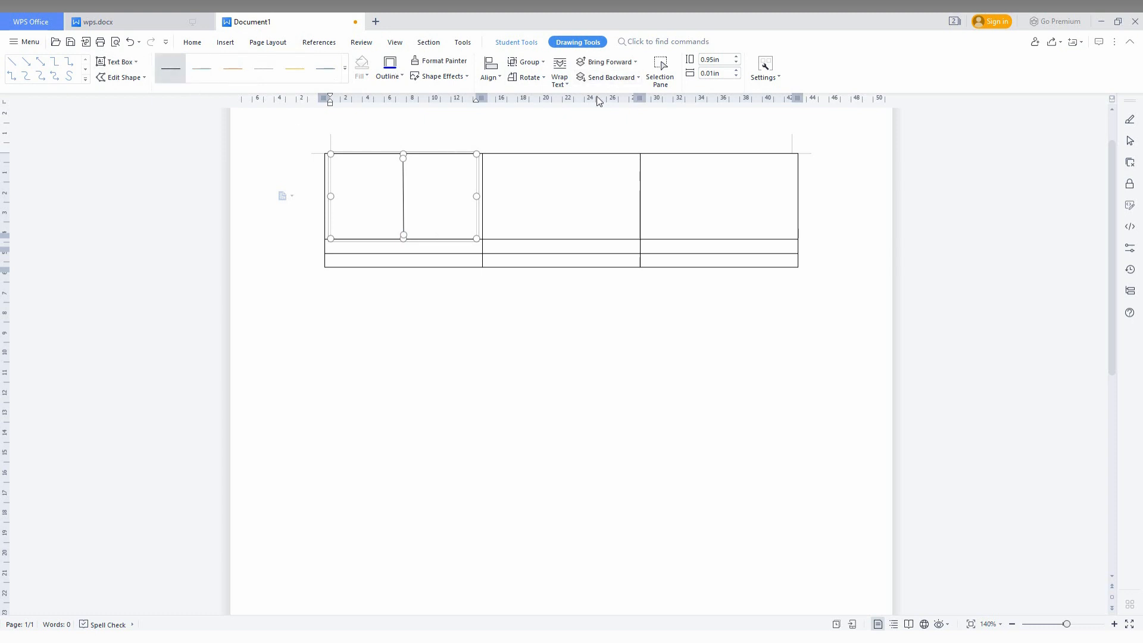
{"action": "mouse_move", "coordinate": [446, 86]}
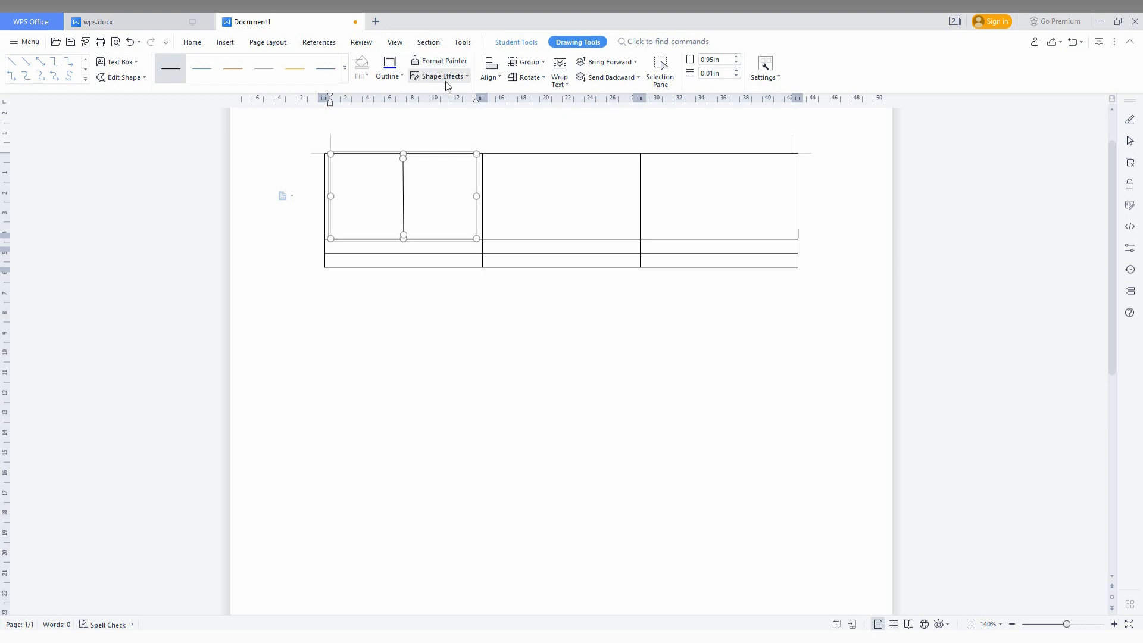
{"action": "left_click", "coordinate": [441, 76]}
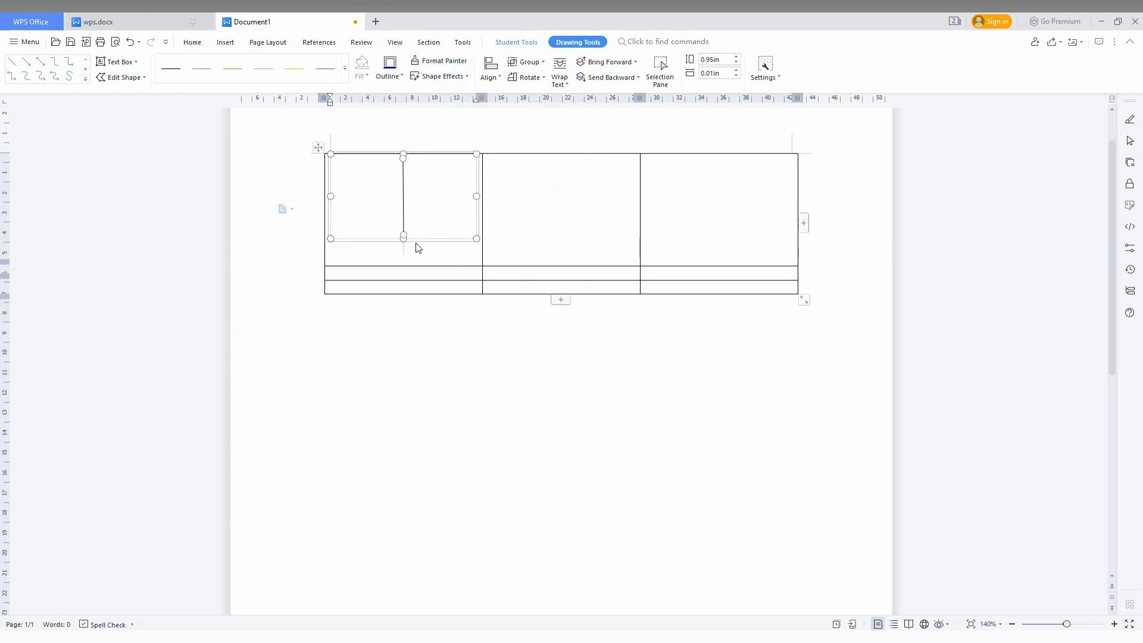
Show the formatting side pane's Effects settings with the vertical line selected.
{"action": "left_click", "coordinate": [439, 76]}
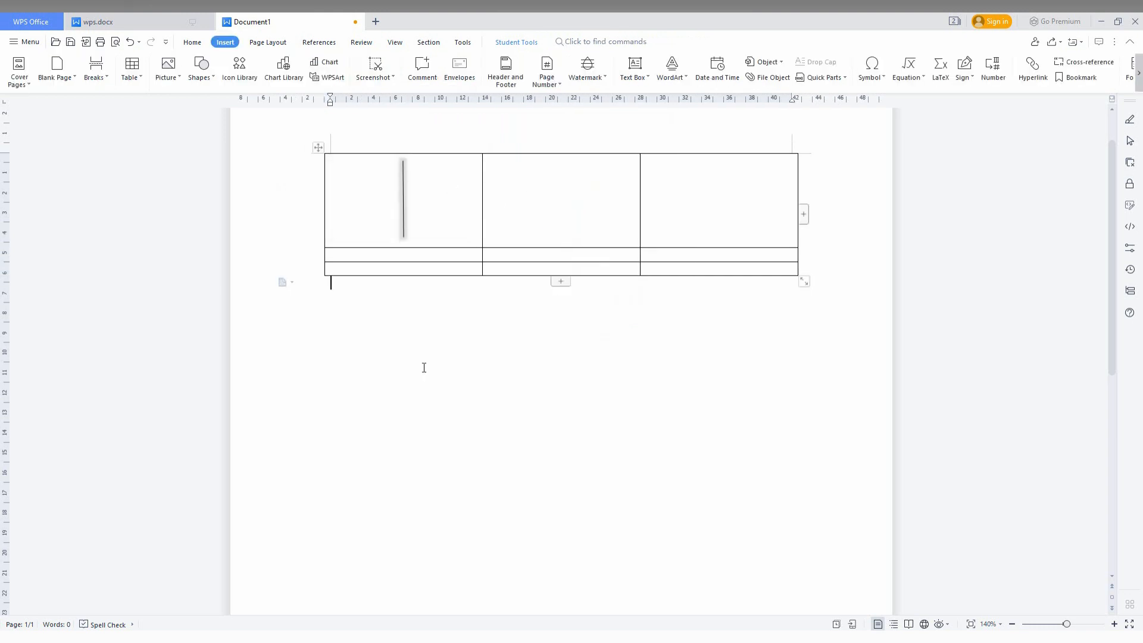
{"action": "left_click", "coordinate": [404, 200]}
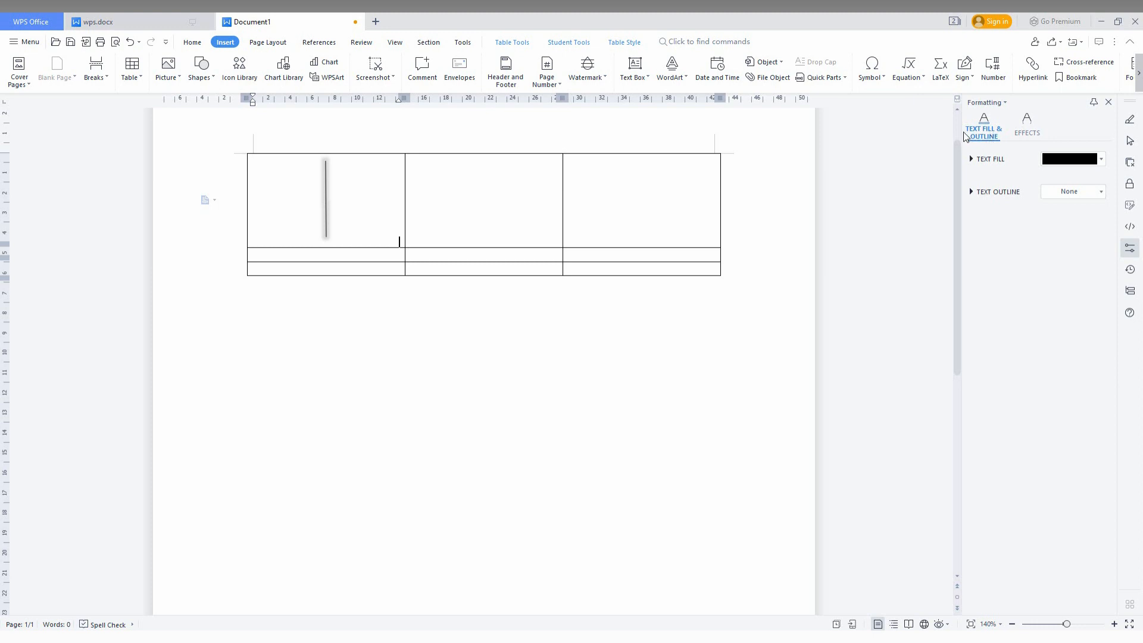
{"action": "left_click", "coordinate": [1026, 124]}
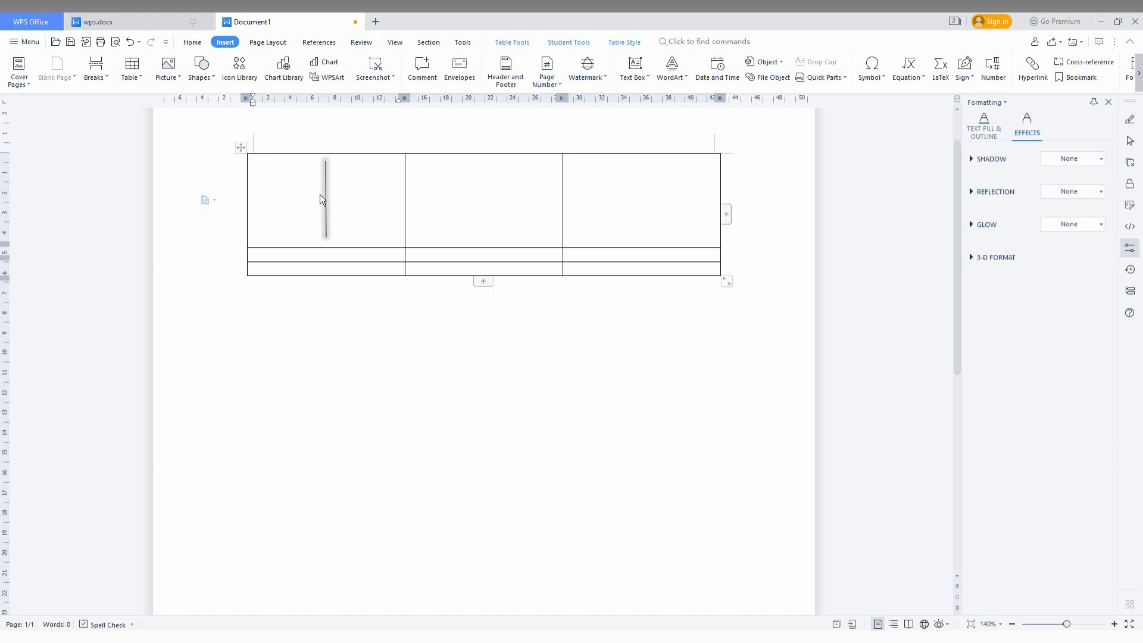
{"action": "left_click", "coordinate": [437, 76]}
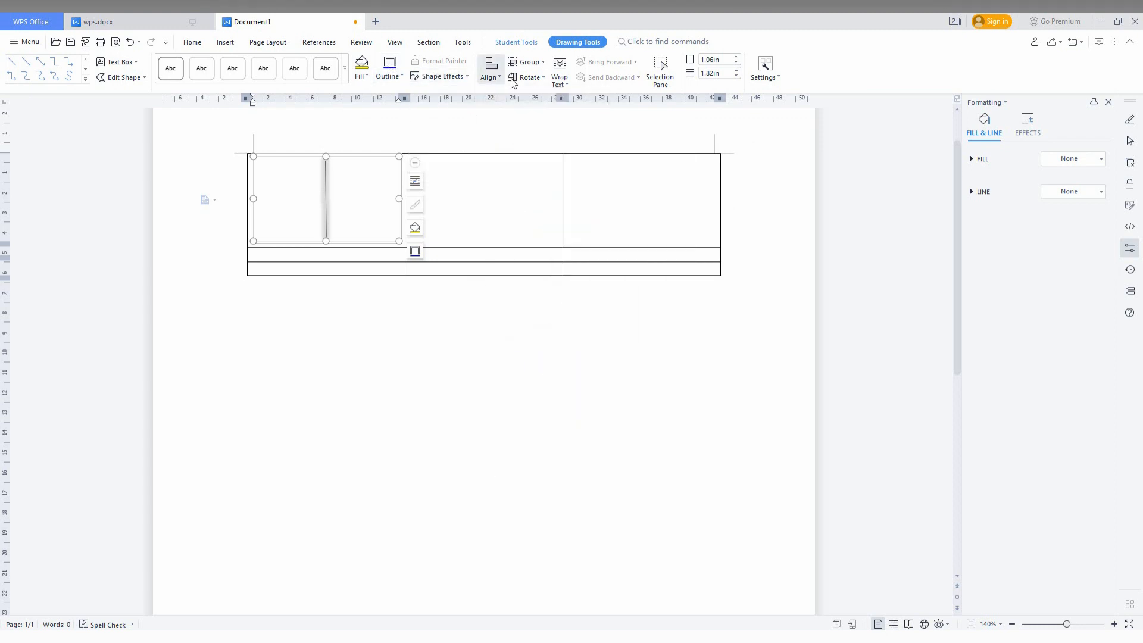
Remove the glow effect so the vertical line appears thin and plain, then deselect it.
{"action": "left_click", "coordinate": [441, 76]}
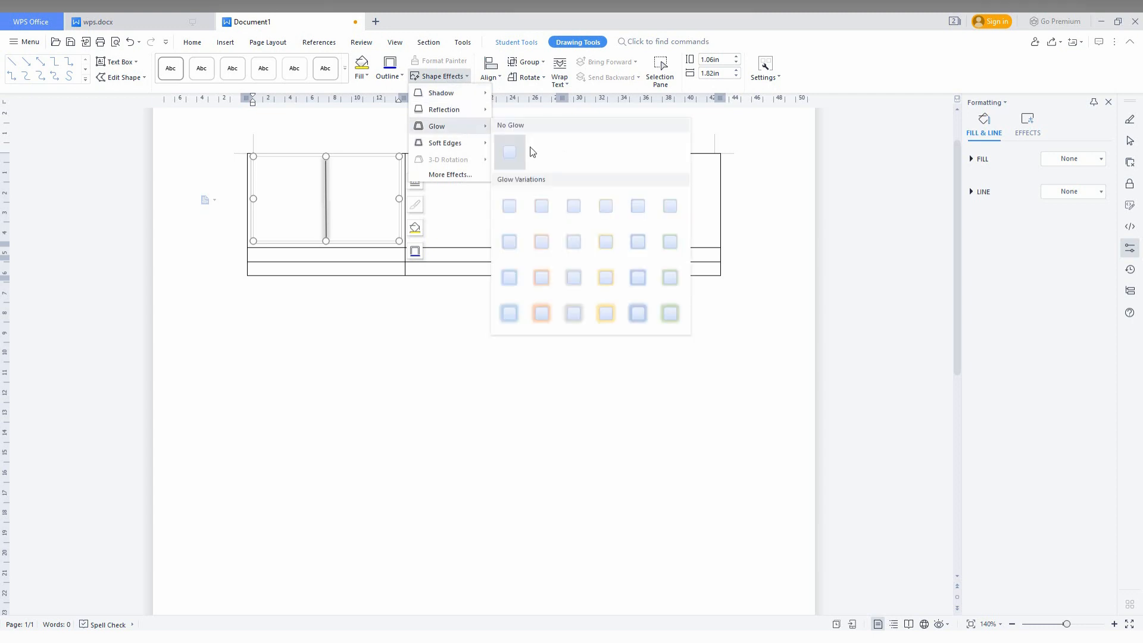
{"action": "mouse_move", "coordinate": [508, 151]}
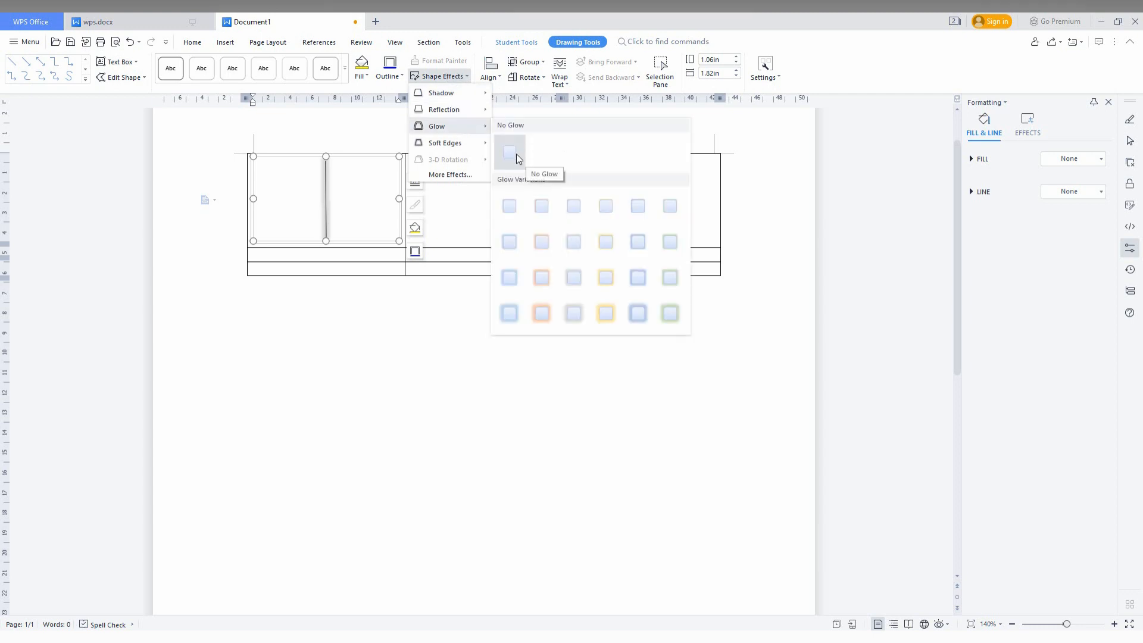
{"action": "left_click", "coordinate": [510, 151]}
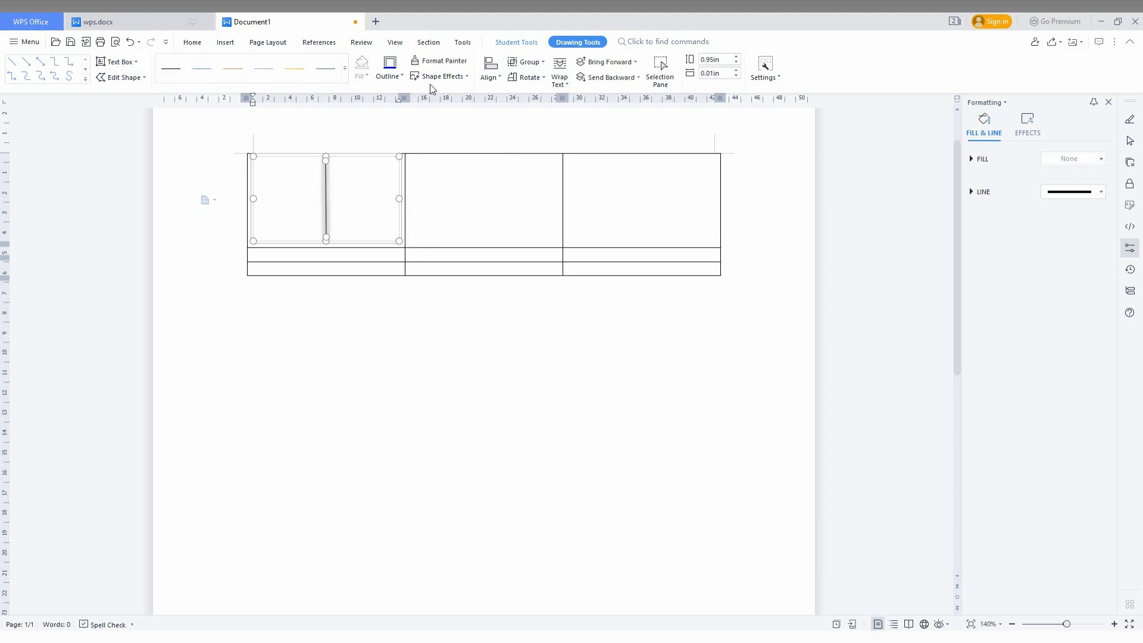
{"action": "left_click", "coordinate": [440, 76]}
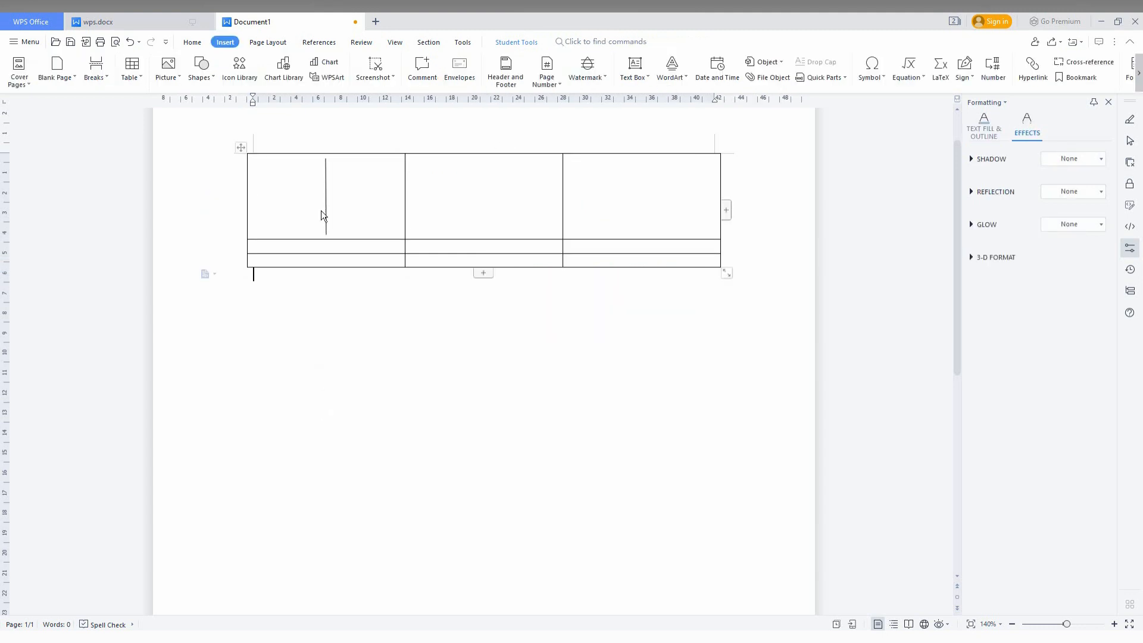
{"action": "mouse_move", "coordinate": [55, 69]}
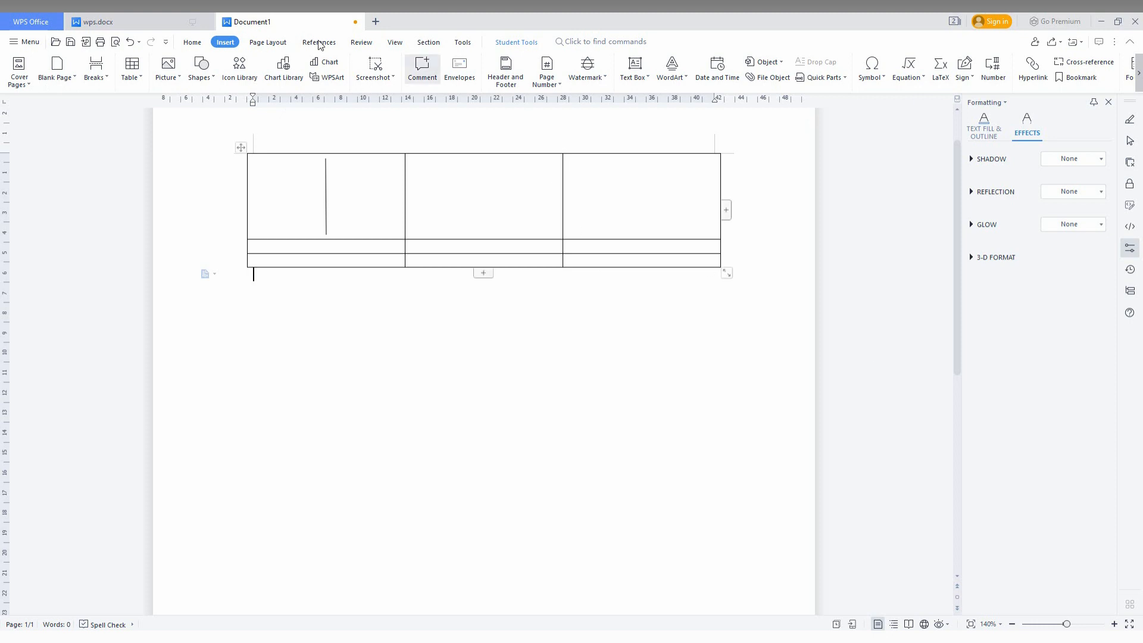
{"action": "left_click", "coordinate": [201, 69]}
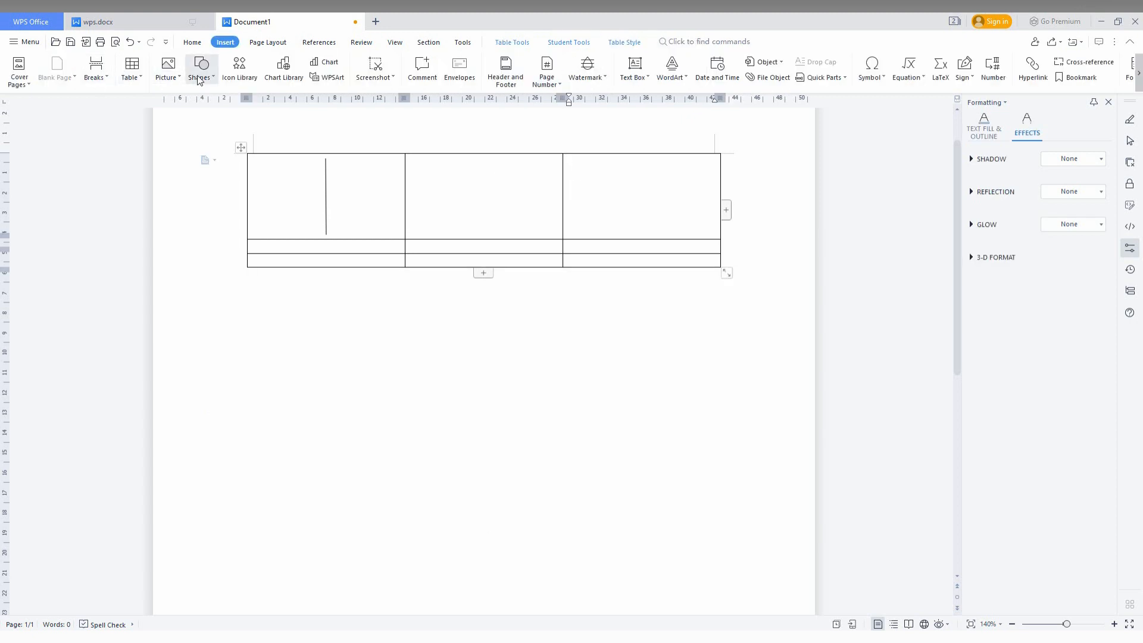
Draw a diagonal line across the third cell from top-left to bottom-right and deselect it.
{"action": "left_click", "coordinate": [200, 69]}
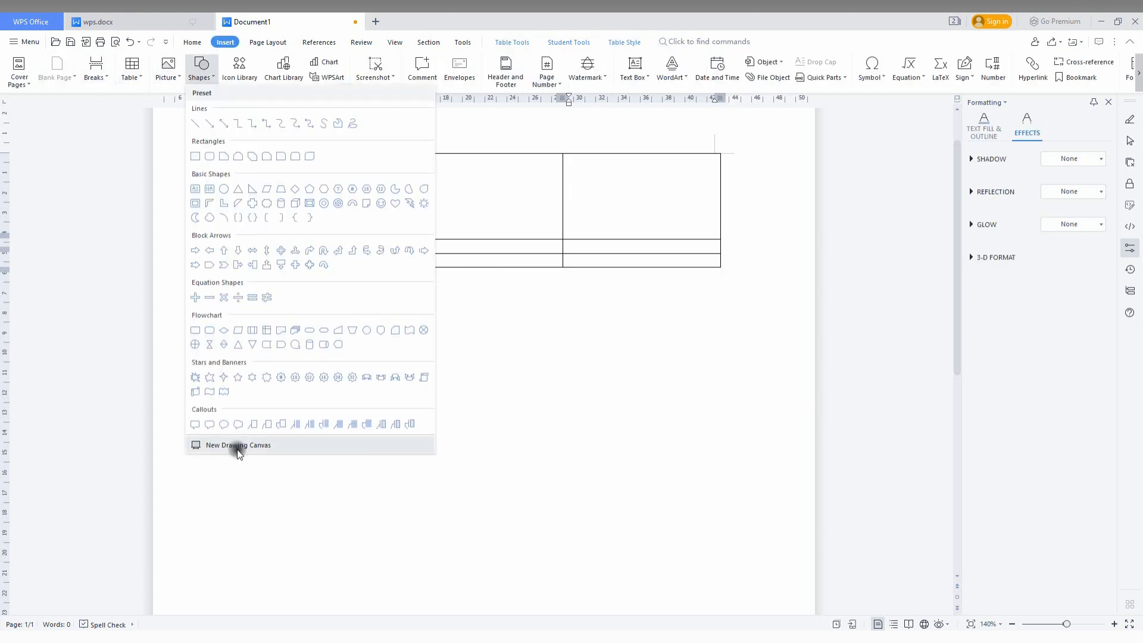
{"action": "left_click", "coordinate": [238, 444]}
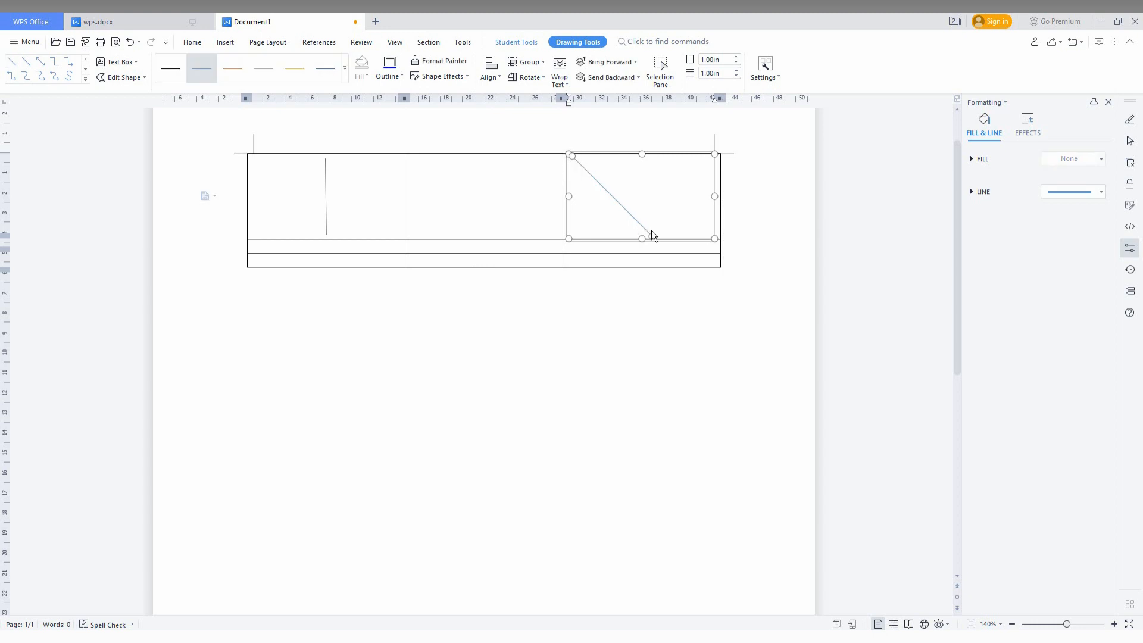
{"action": "left_click_drag", "start_coordinate": [642, 238], "coordinate": [715, 238]}
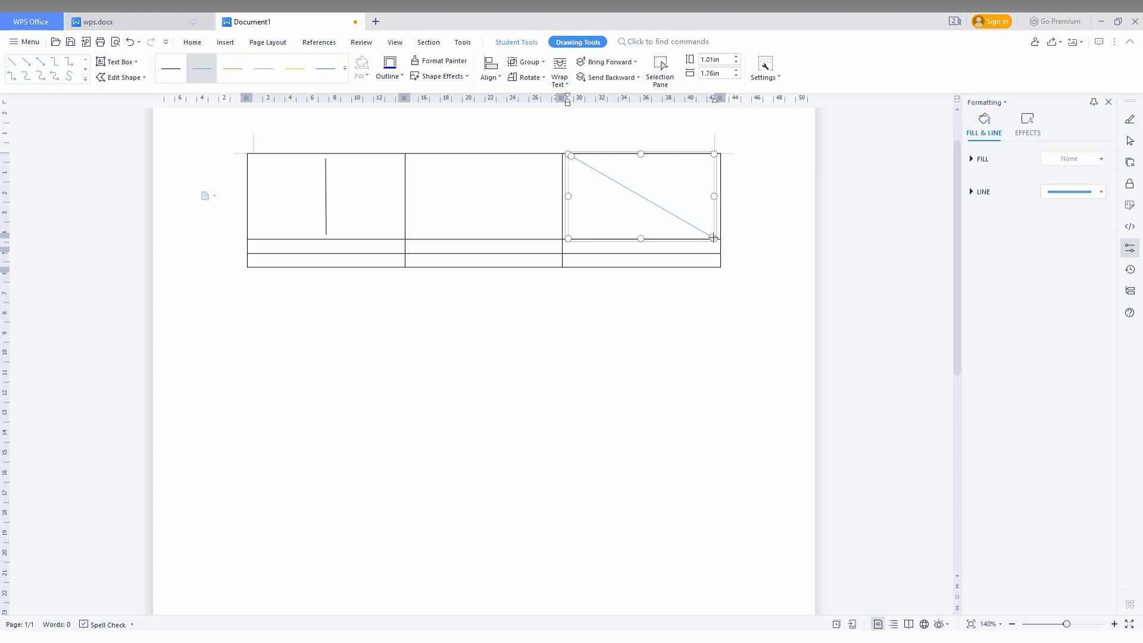
{"action": "left_click", "coordinate": [225, 42]}
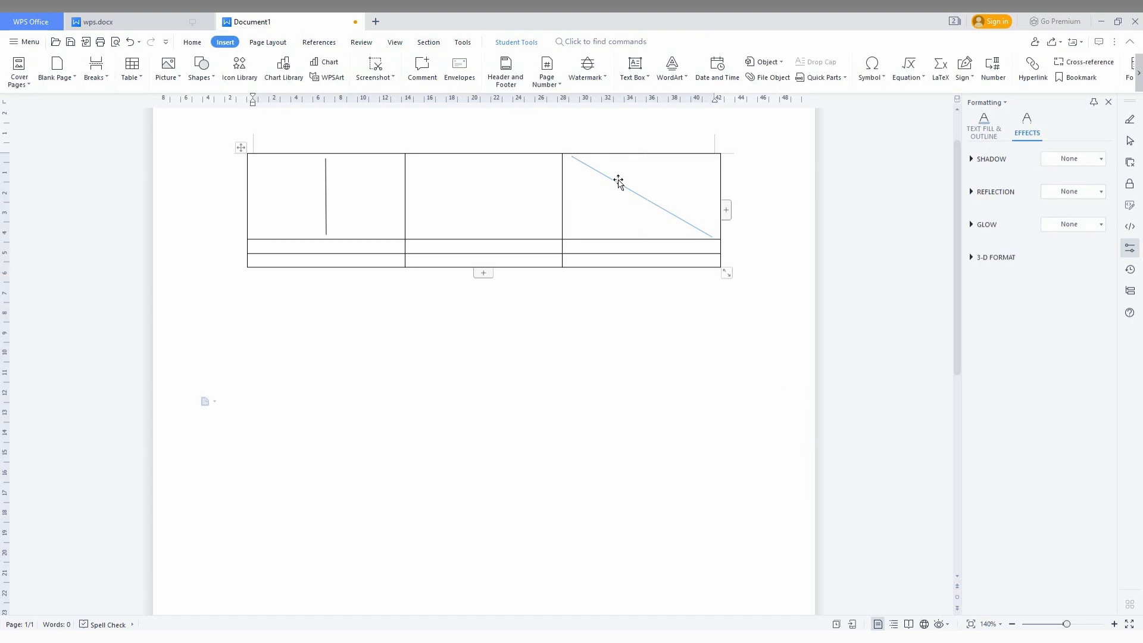
{"action": "left_click", "coordinate": [641, 195]}
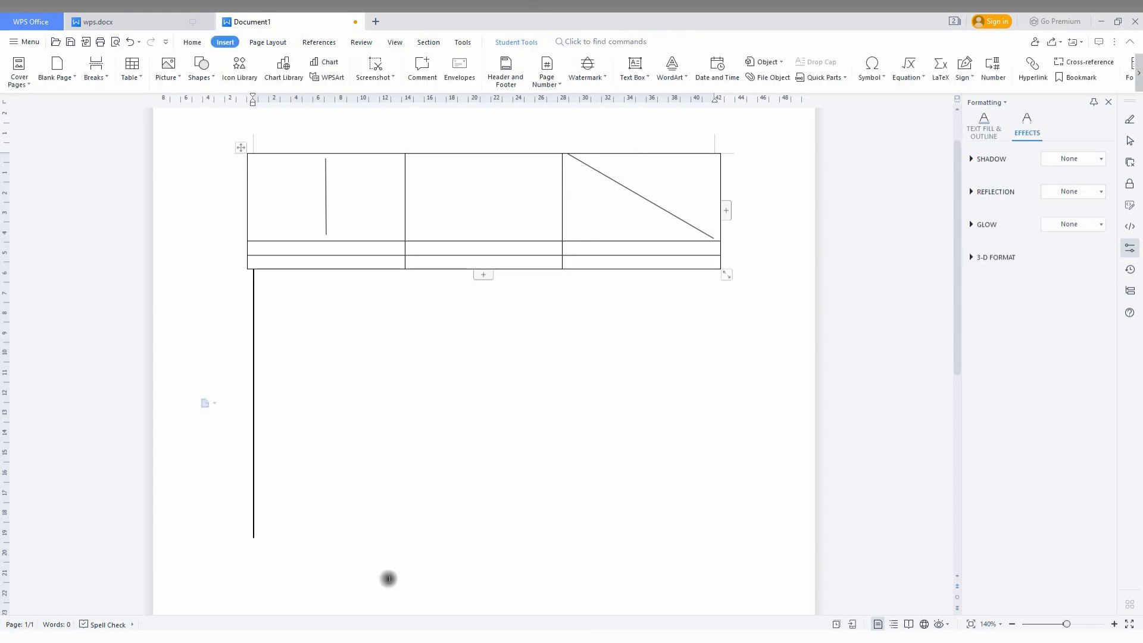
{"action": "mouse_move", "coordinate": [569, 161]}
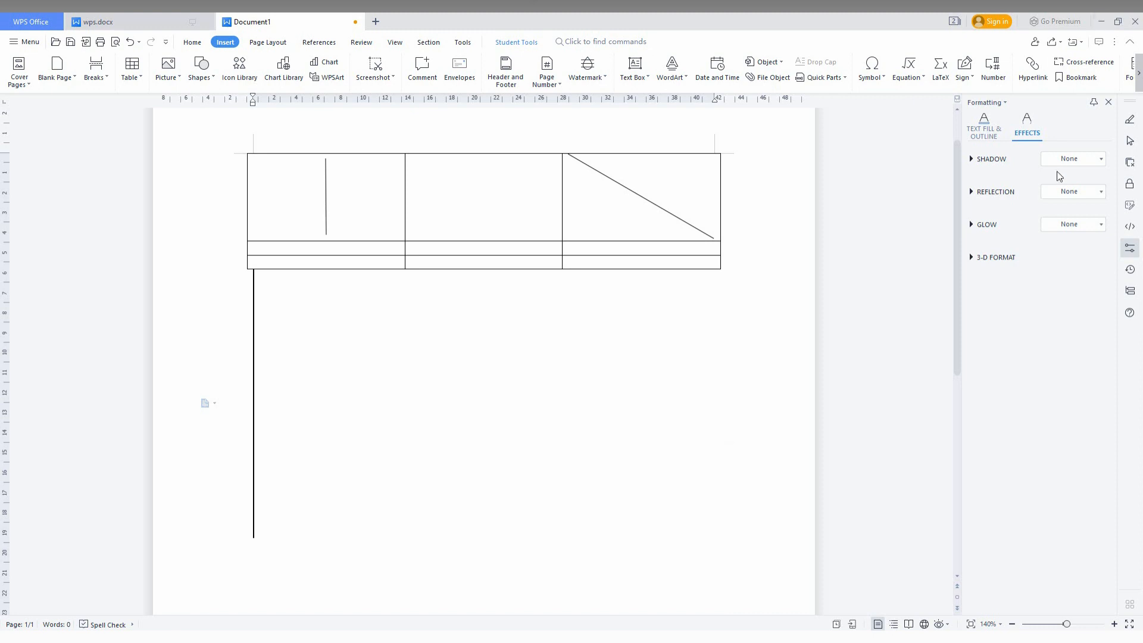
{"action": "mouse_move", "coordinate": [925, 148]}
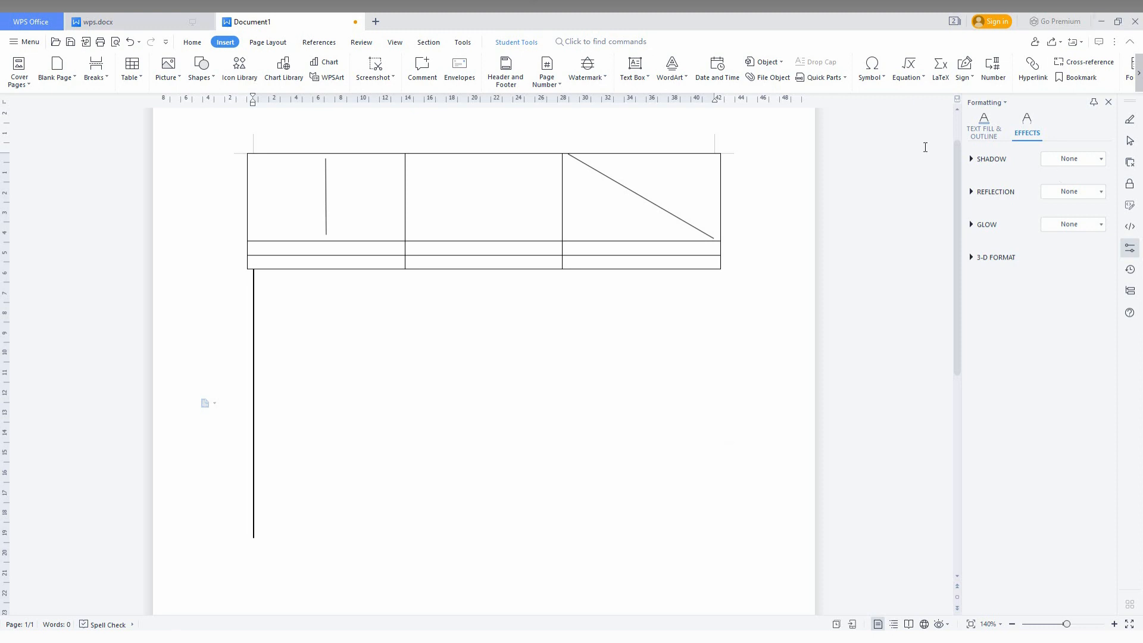
{"action": "mouse_move", "coordinate": [896, 139]}
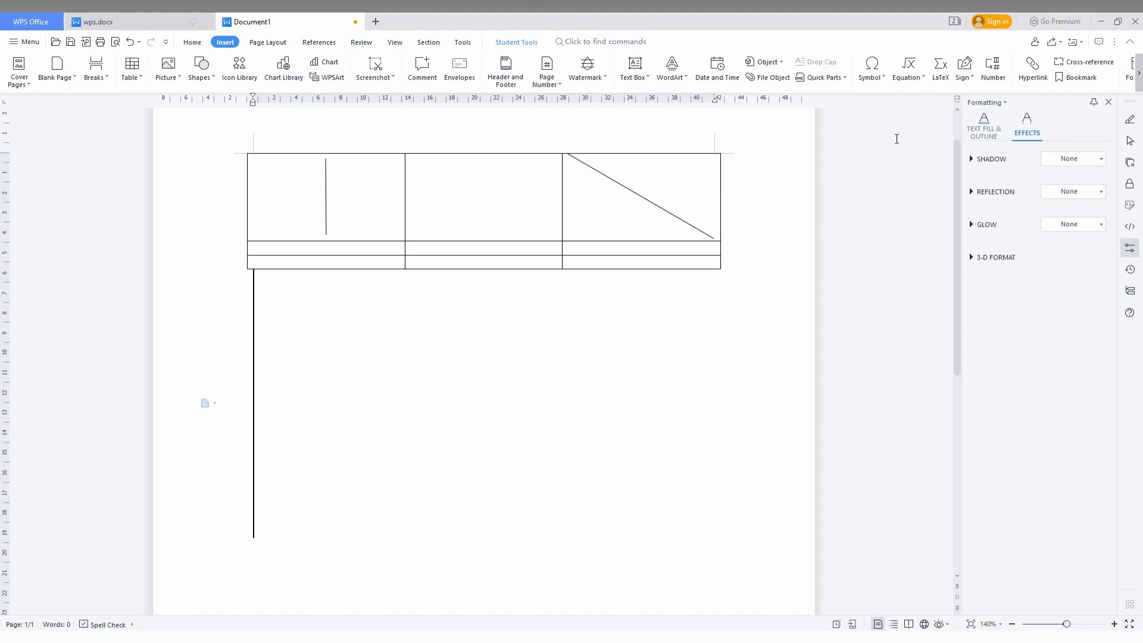
{"action": "mouse_move", "coordinate": [811, 180]}
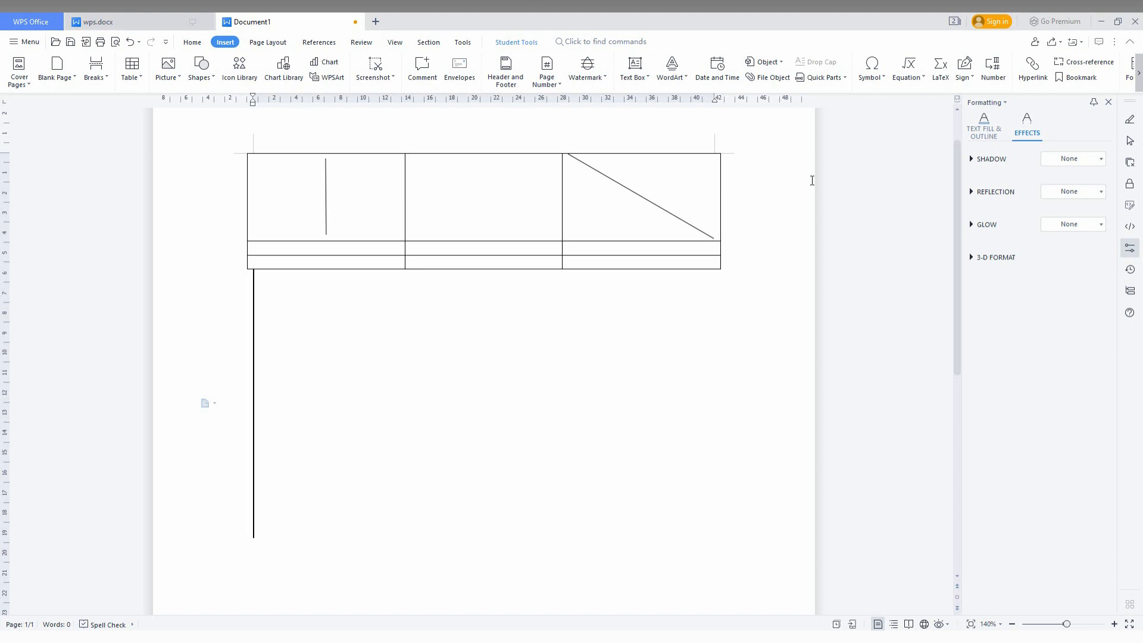
{"action": "mouse_move", "coordinate": [745, 412]}
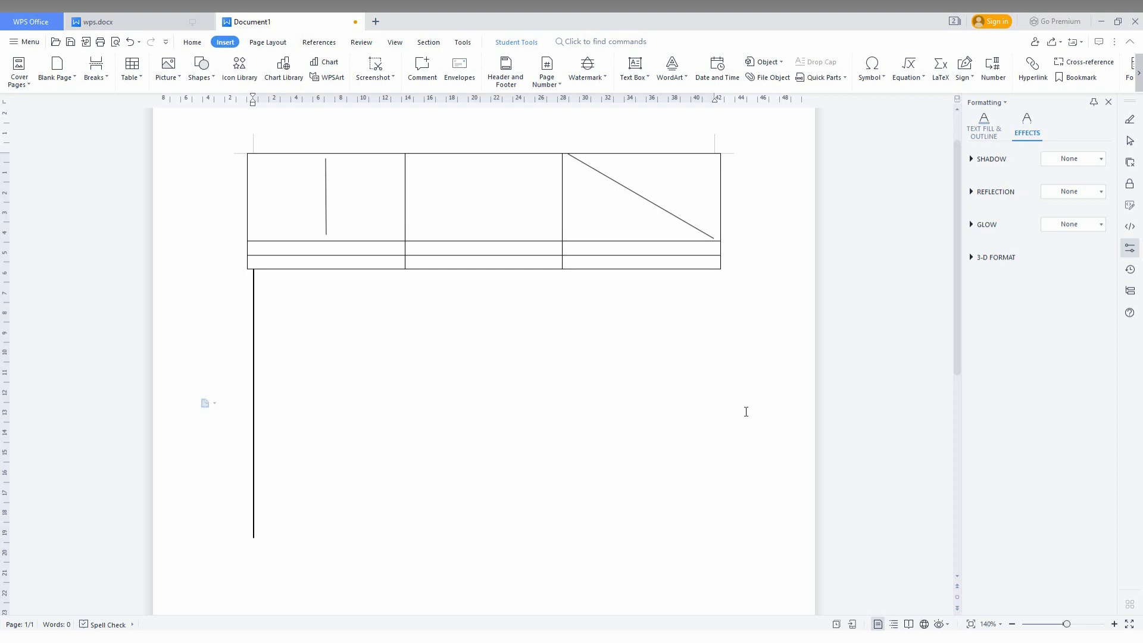
{"action": "mouse_move", "coordinate": [745, 408]}
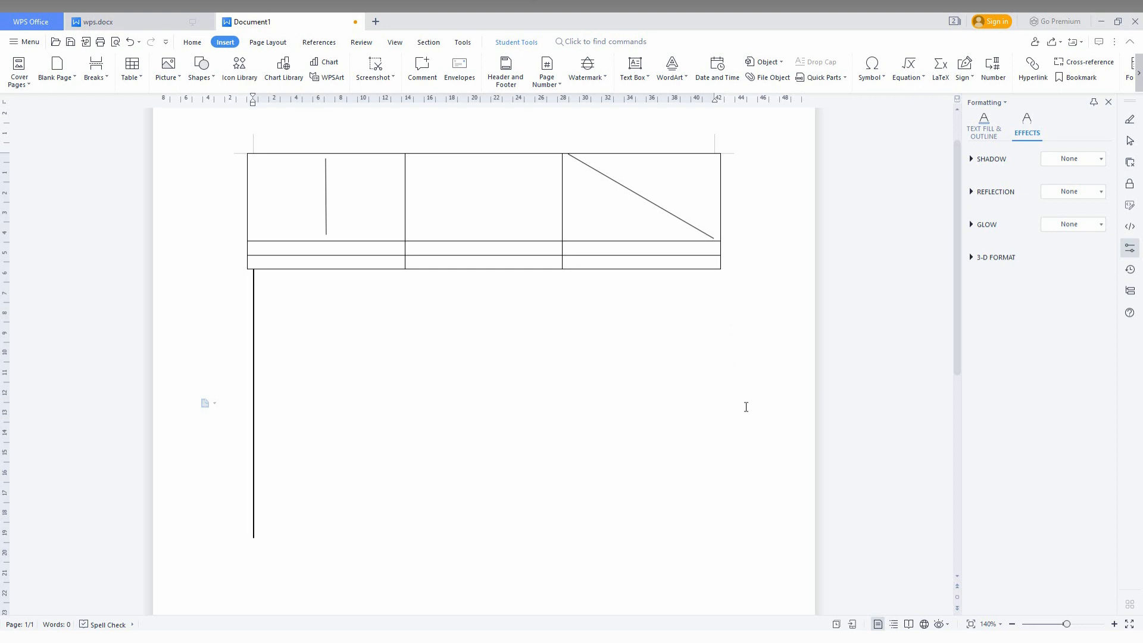
{"action": "type", "text": "SUBSCRIBE"}
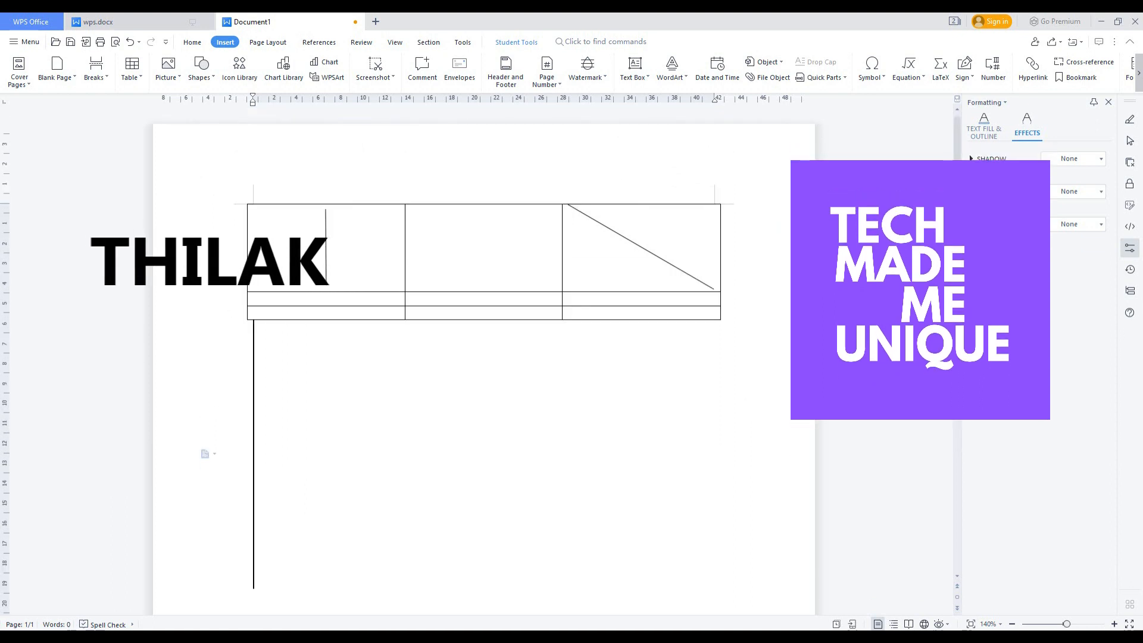
{"action": "left_click", "coordinate": [983, 124]}
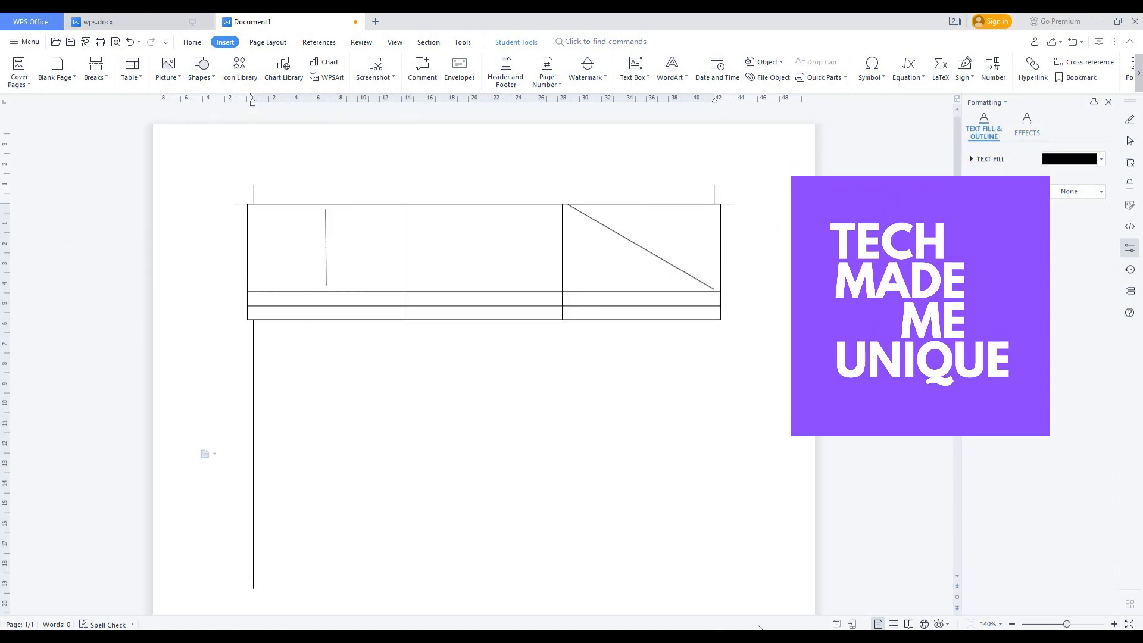